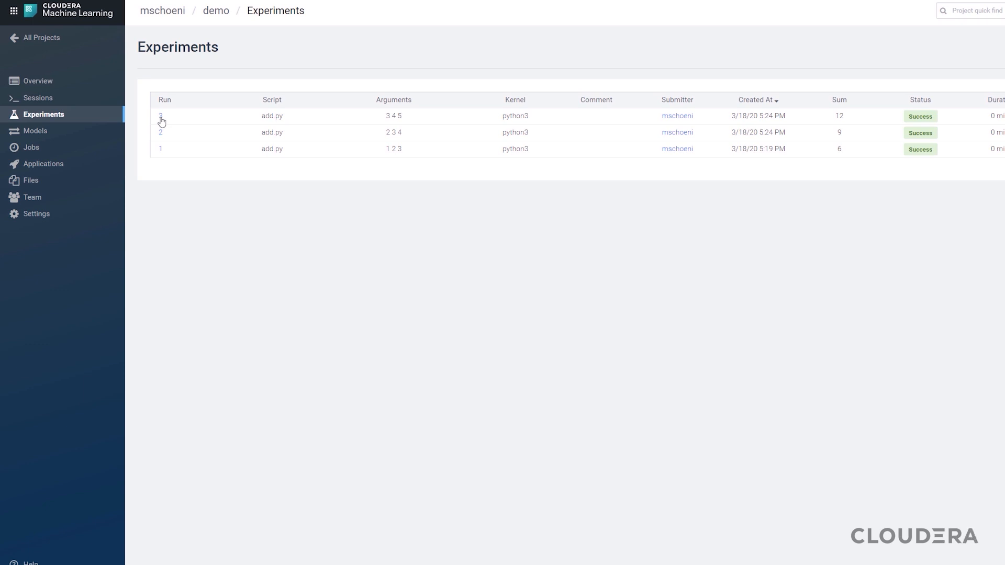
Step: Open run 3, enter arguments '4 5' in Run New Experiment, then go to Projects
click(160, 116)
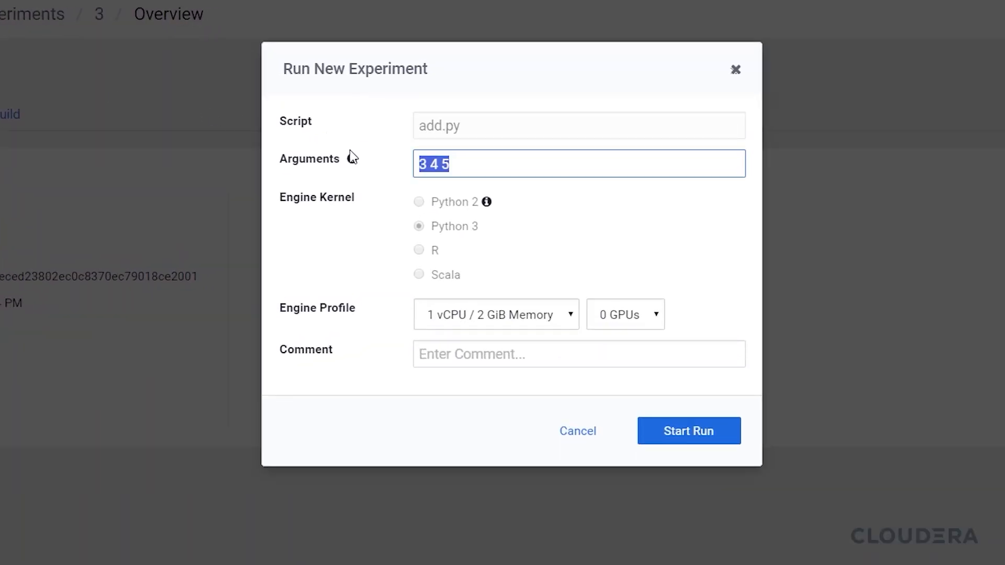
text(4 5)
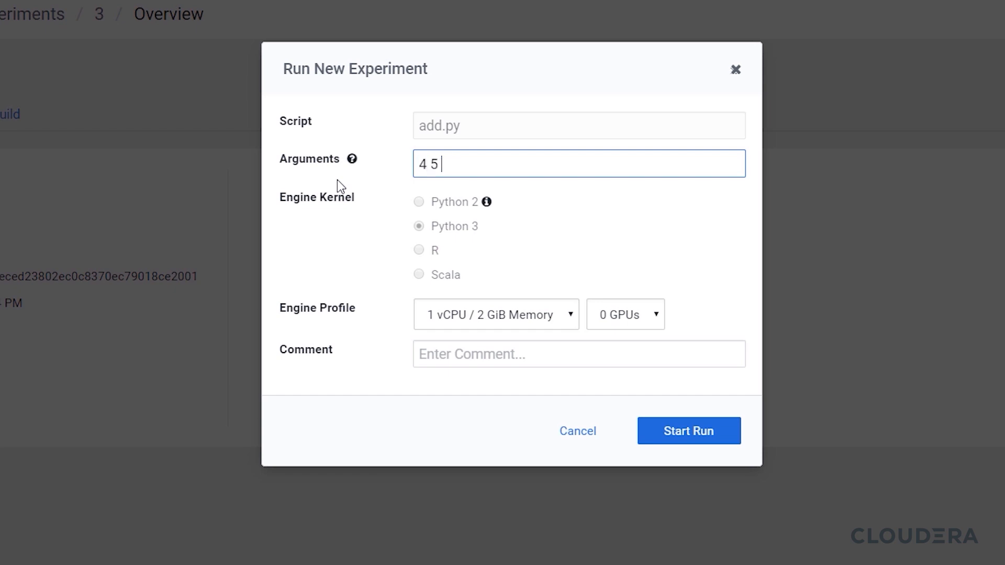
click(688, 431)
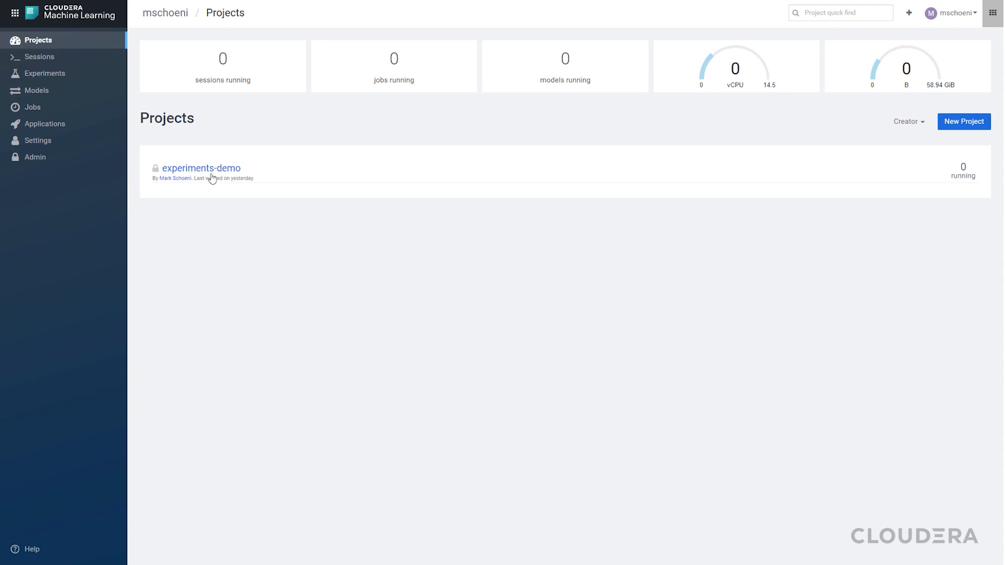
Step: Open experiments-demo, view add_numbers.py, then go to the project's Experiments page
click(200, 168)
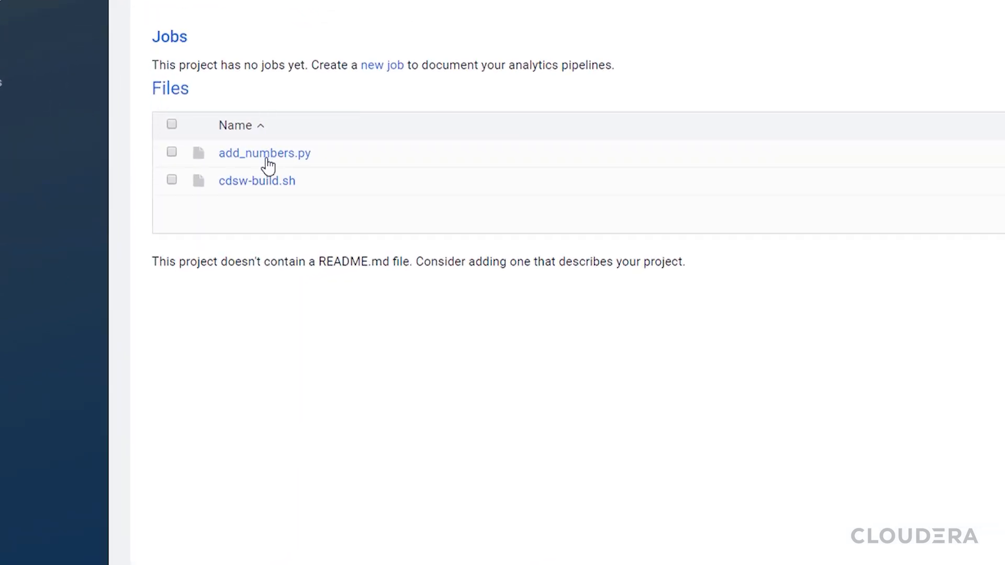
click(264, 153)
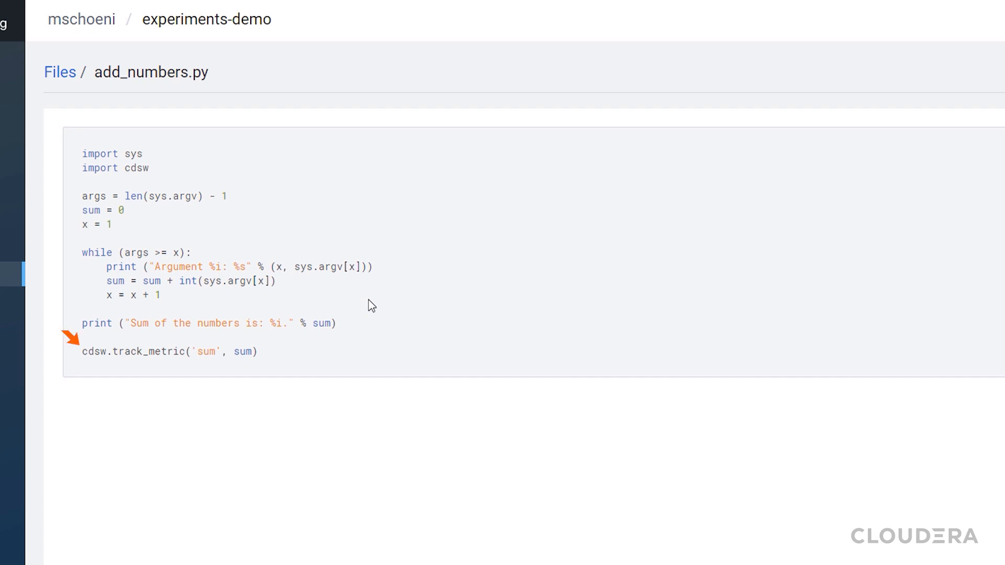
click(46, 117)
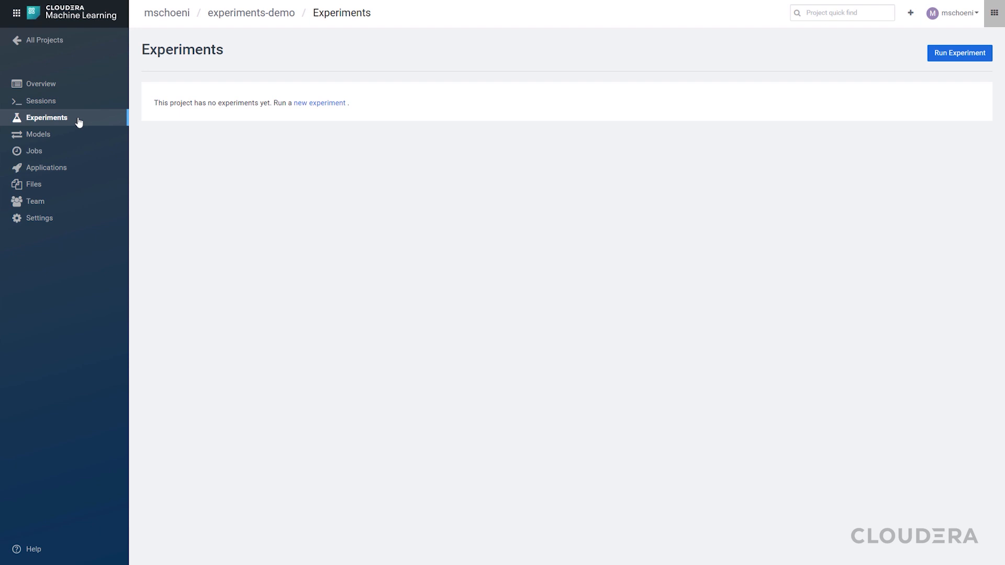
Step: Run add_numbers.py as an experiment with arguments '1 2 3' on Python 3
click(959, 52)
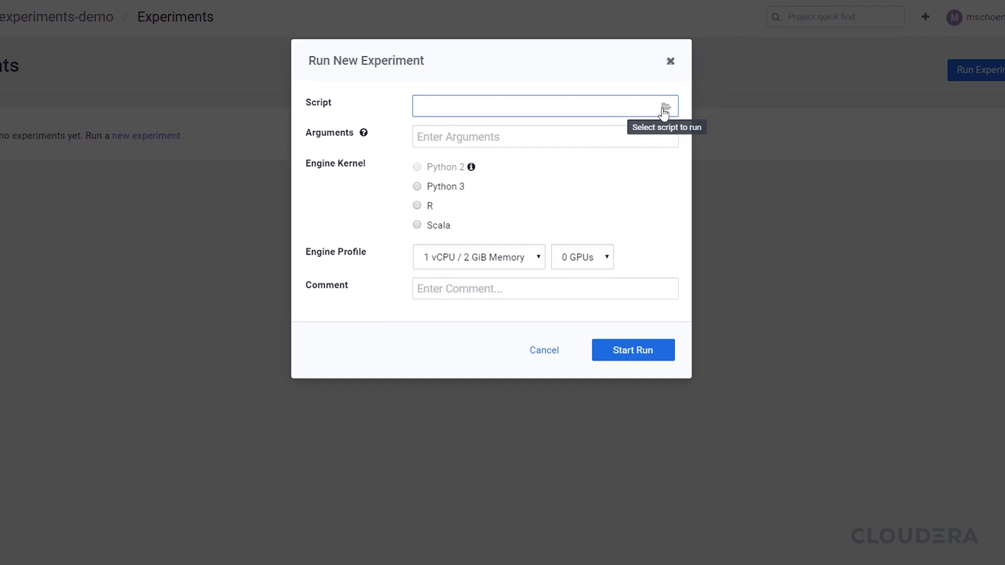
click(669, 106)
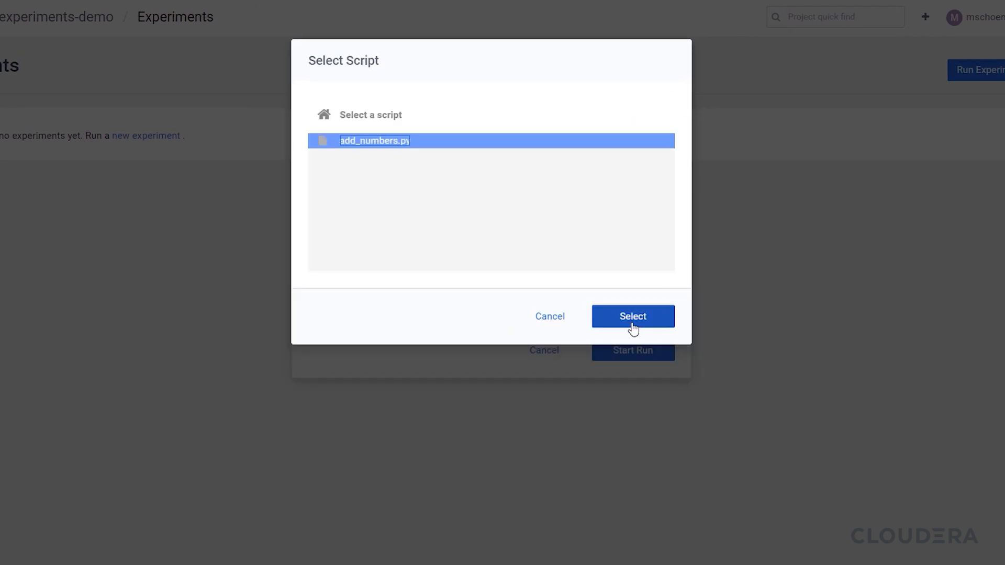
click(631, 316)
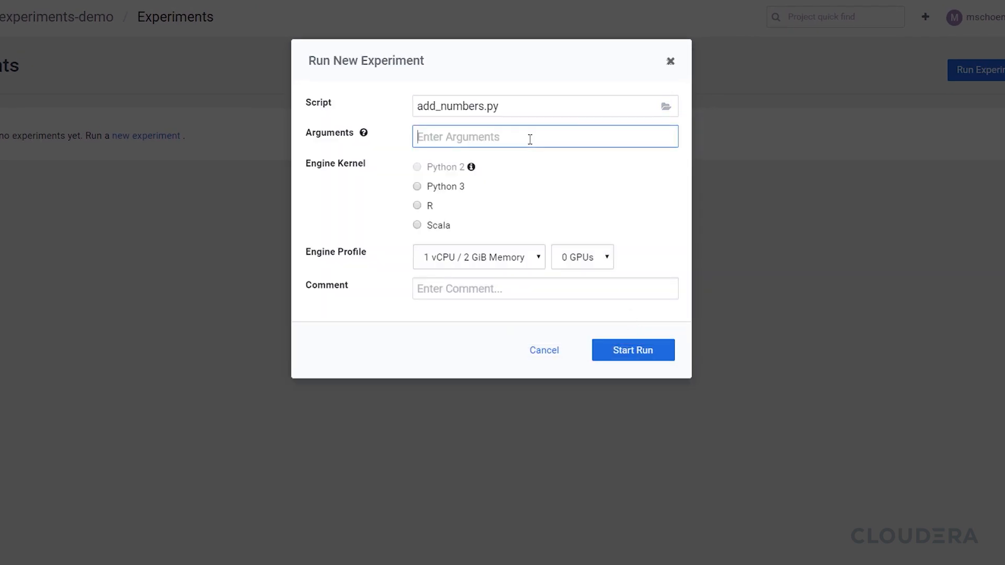
text(1 2 3)
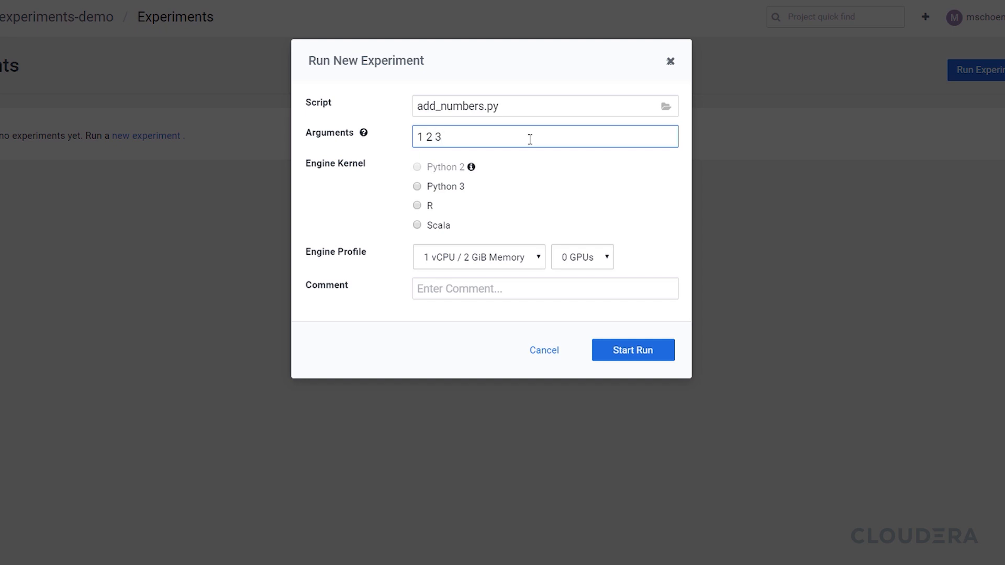
mouse_move(452, 192)
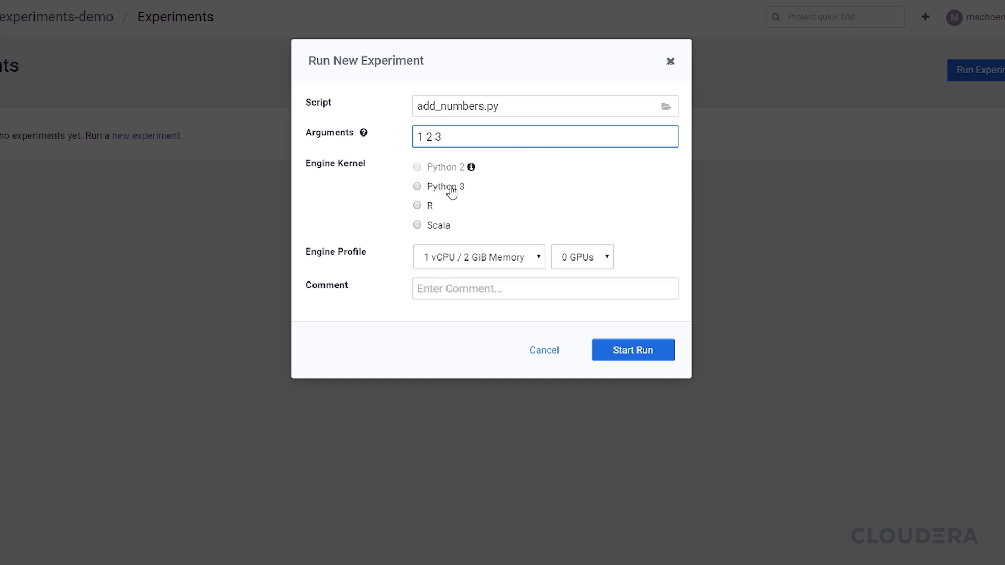
click(417, 186)
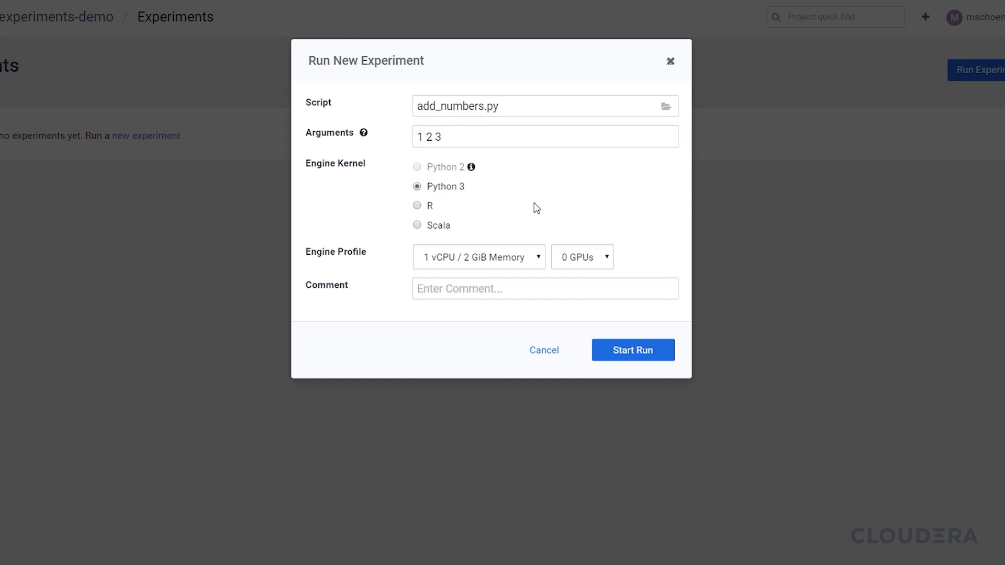
mouse_move(533, 265)
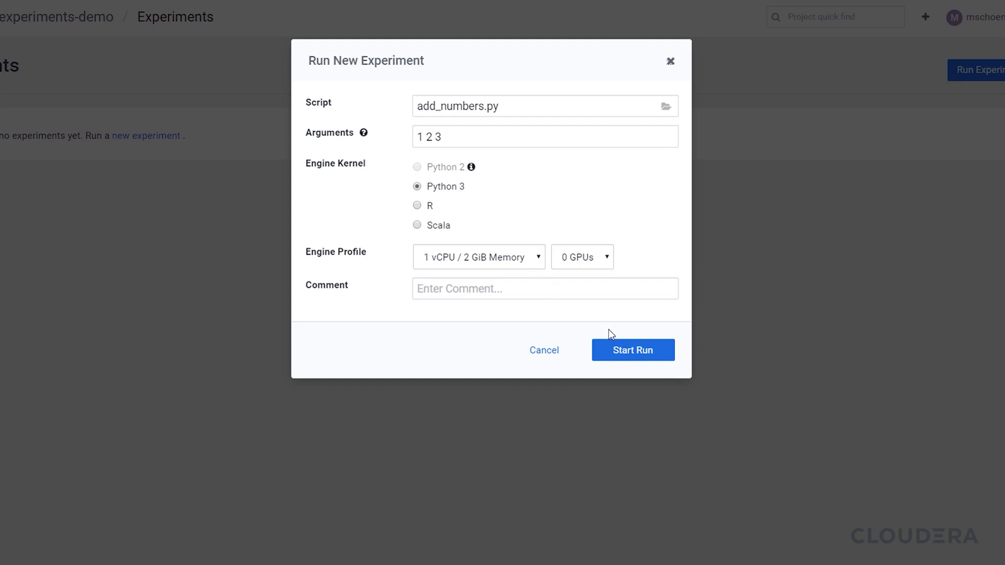
click(632, 350)
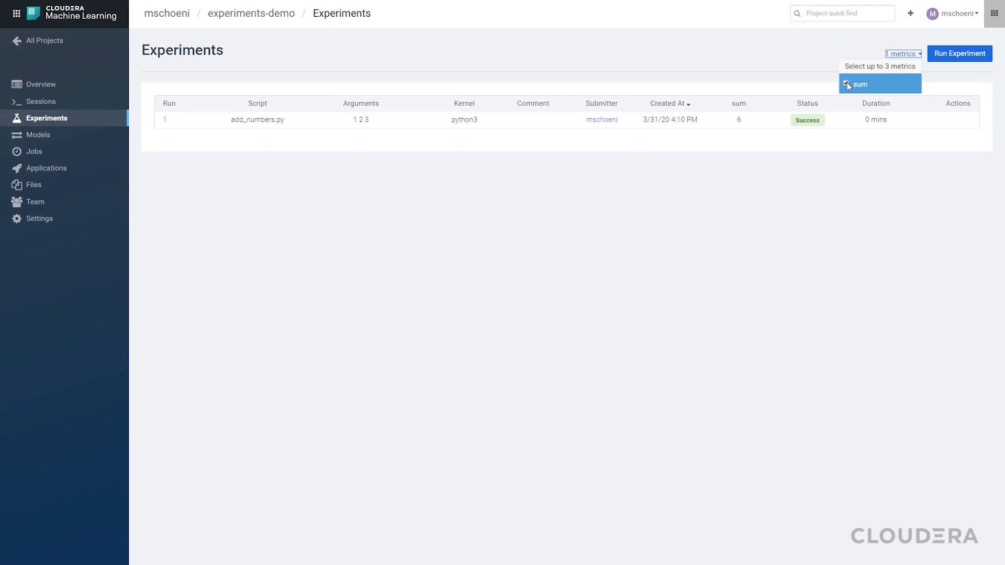
Step: Add the sum metric column to the experiments table
click(583, 259)
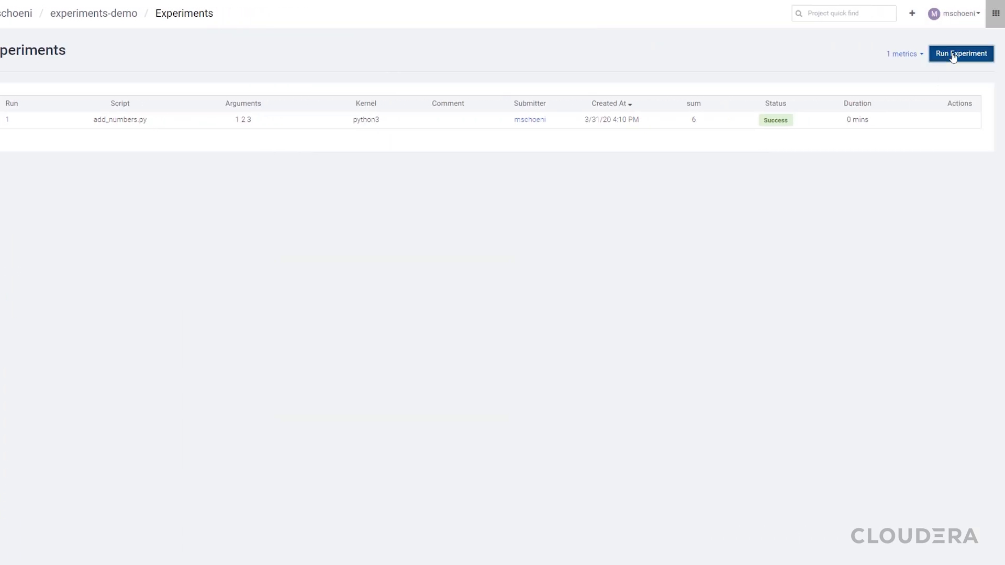
Step: Run homepricemodel.py as an experiment with argument '2' on Python 3
click(962, 54)
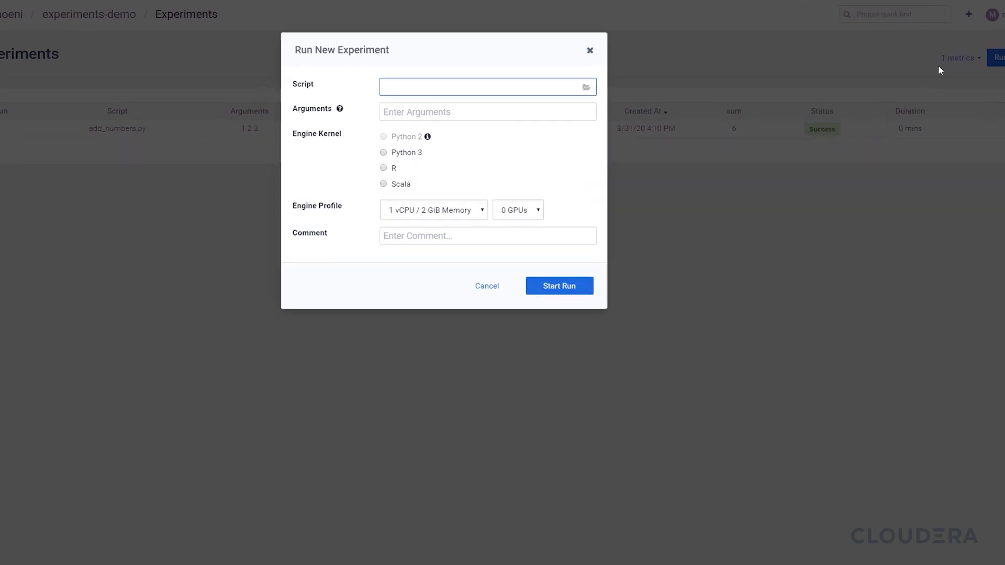
click(584, 87)
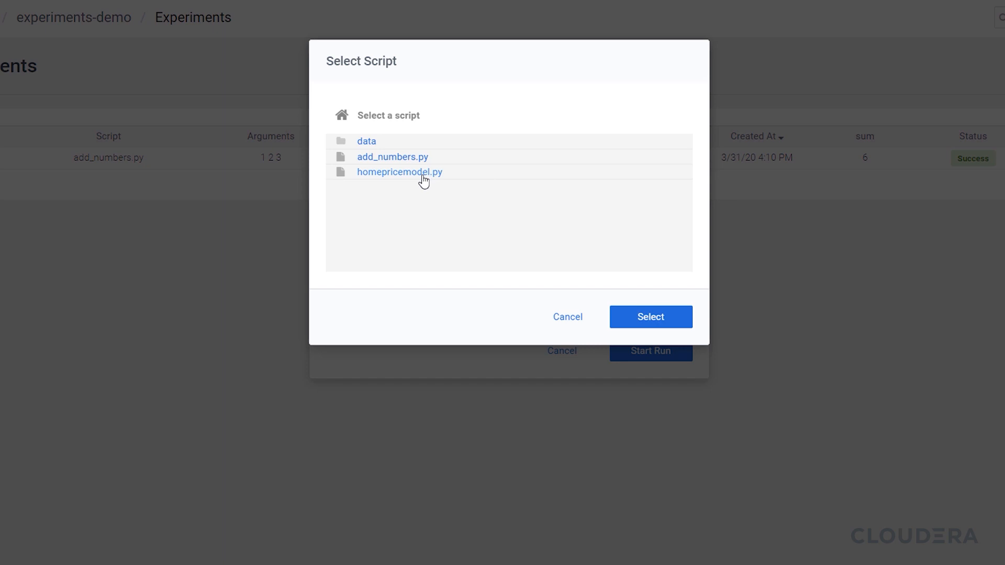
click(650, 317)
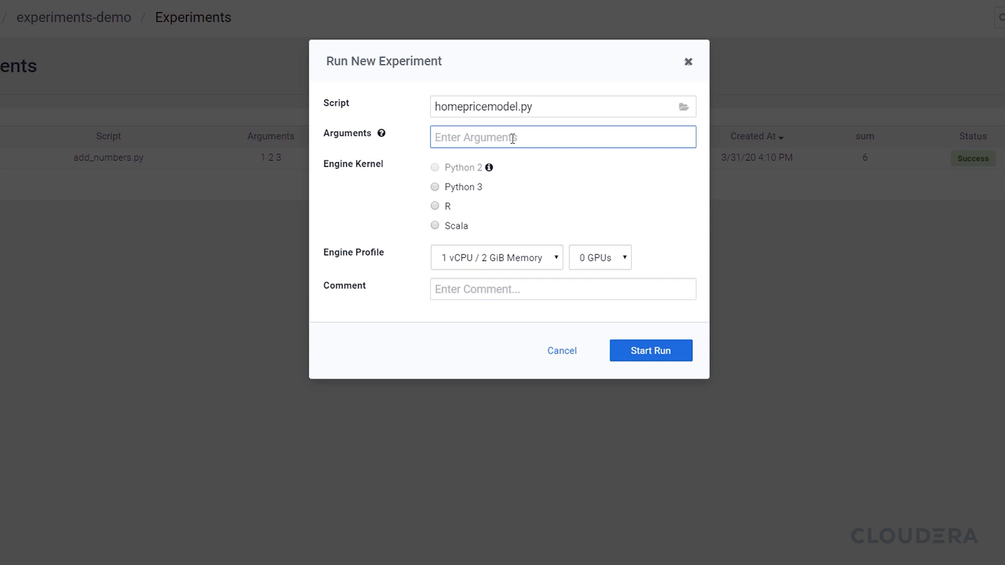
text(2)
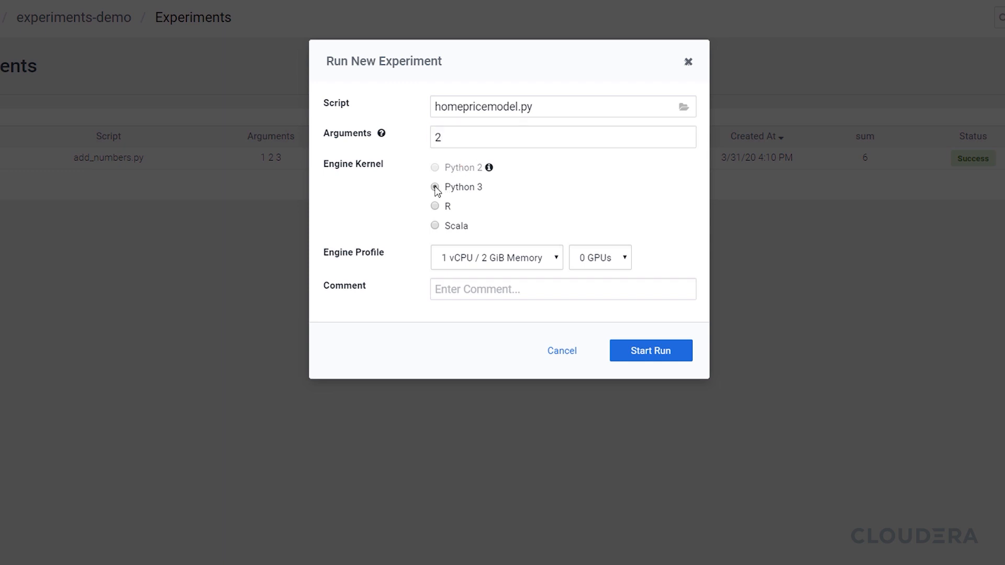
click(435, 187)
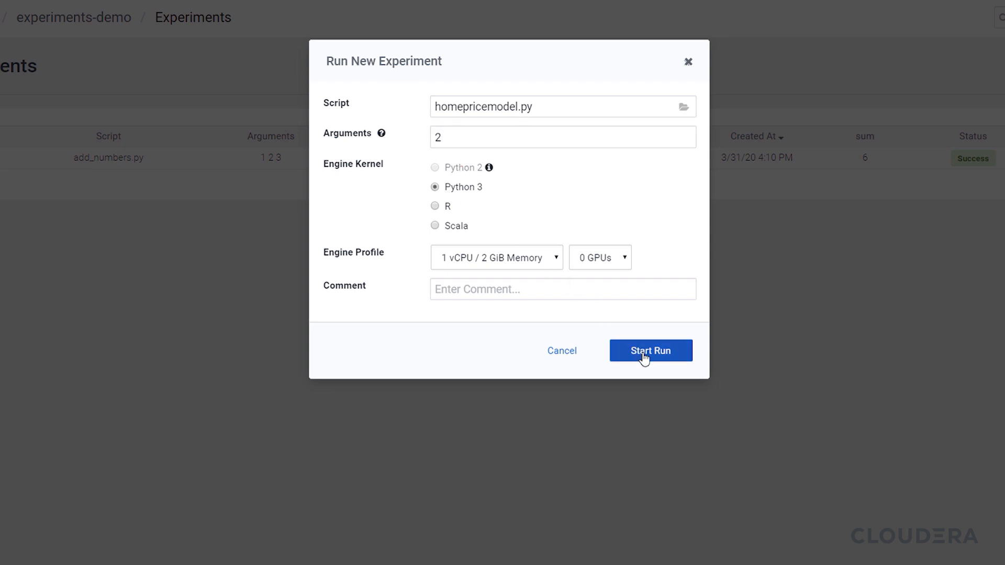
click(649, 351)
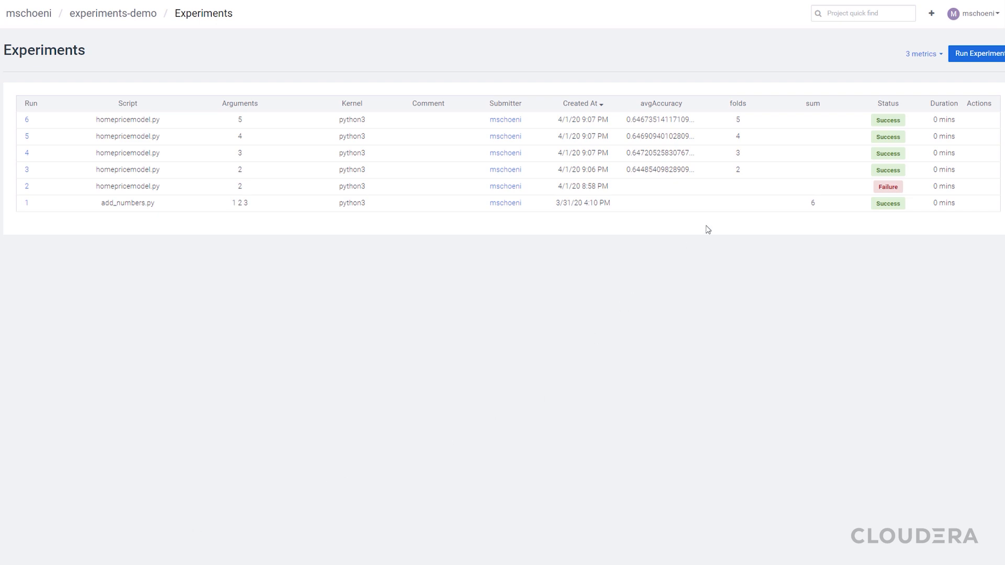
Step: Uncheck sum in the metrics dropdown, keeping avgAccuracy and folds columns
click(922, 54)
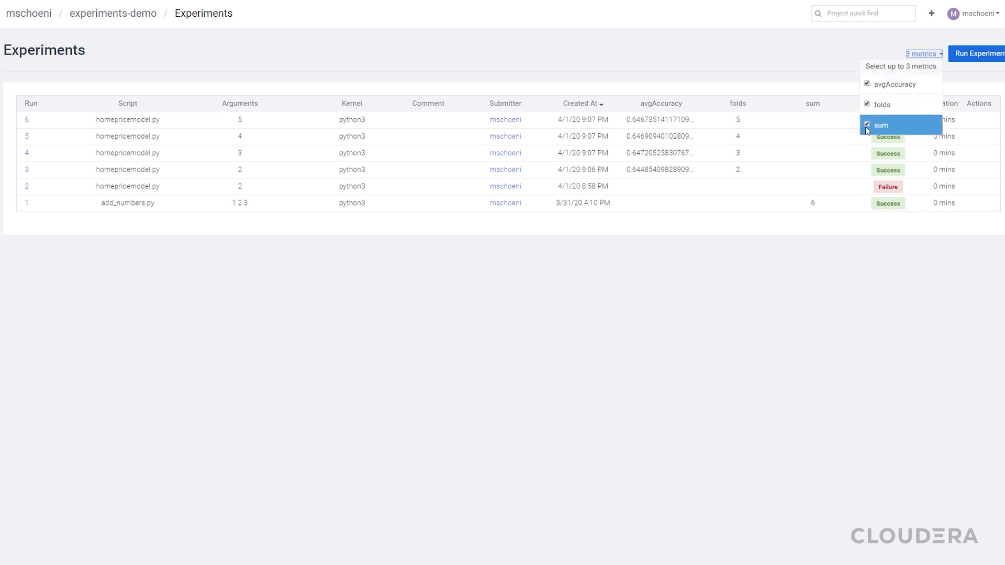
click(868, 125)
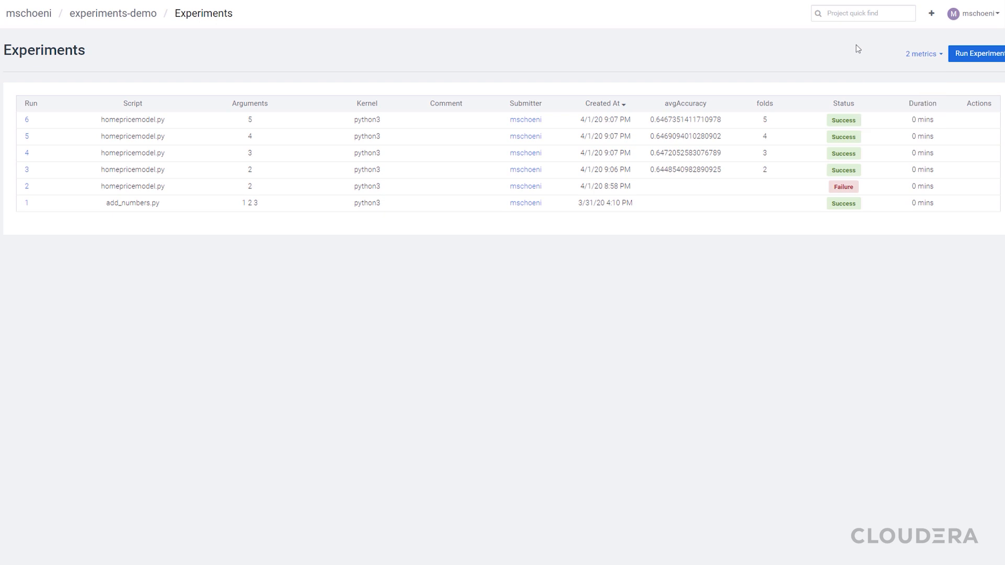